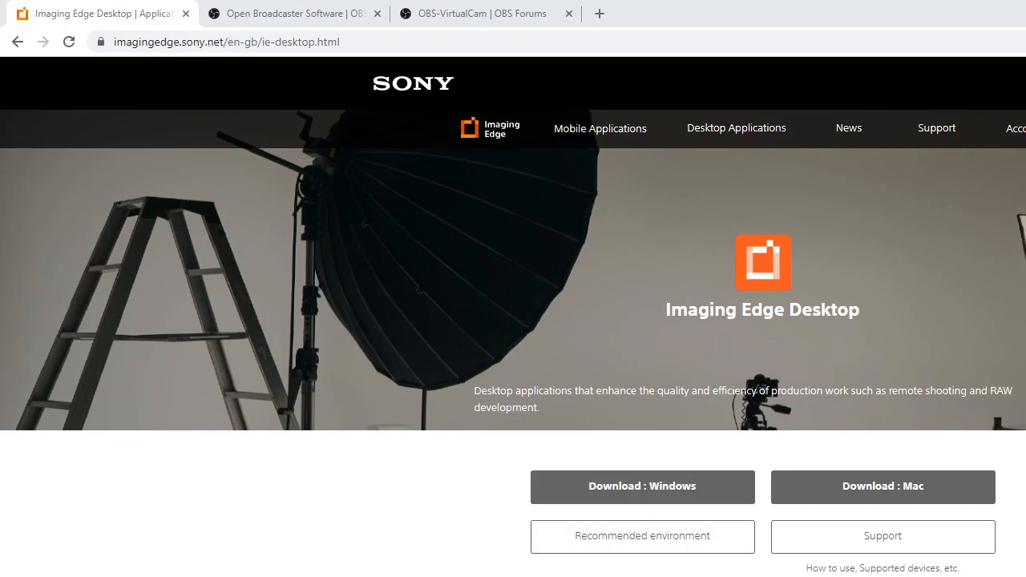
{"action": "mouse_move", "coordinate": [536, 520]}
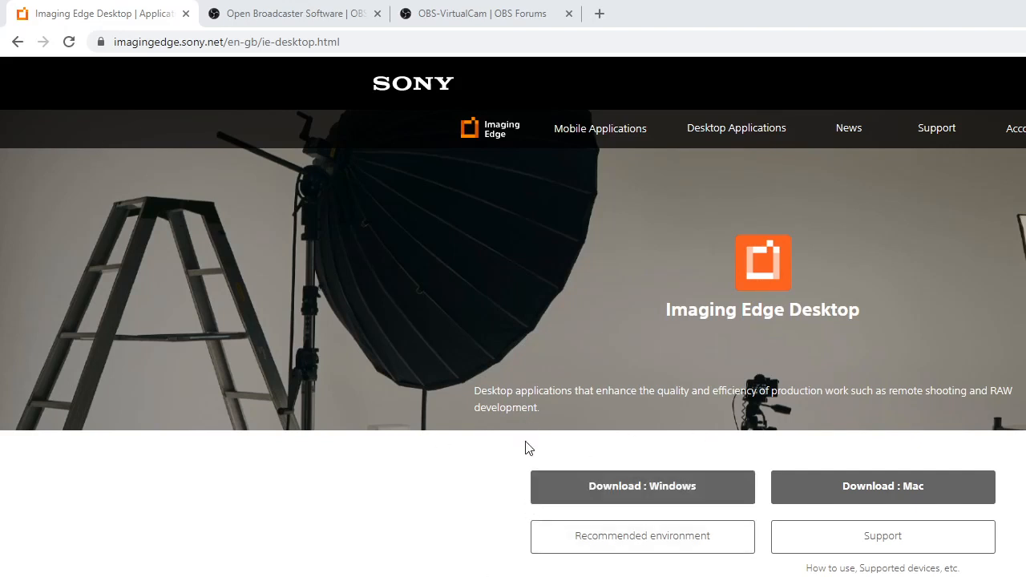
{"action": "mouse_move", "coordinate": [485, 568]}
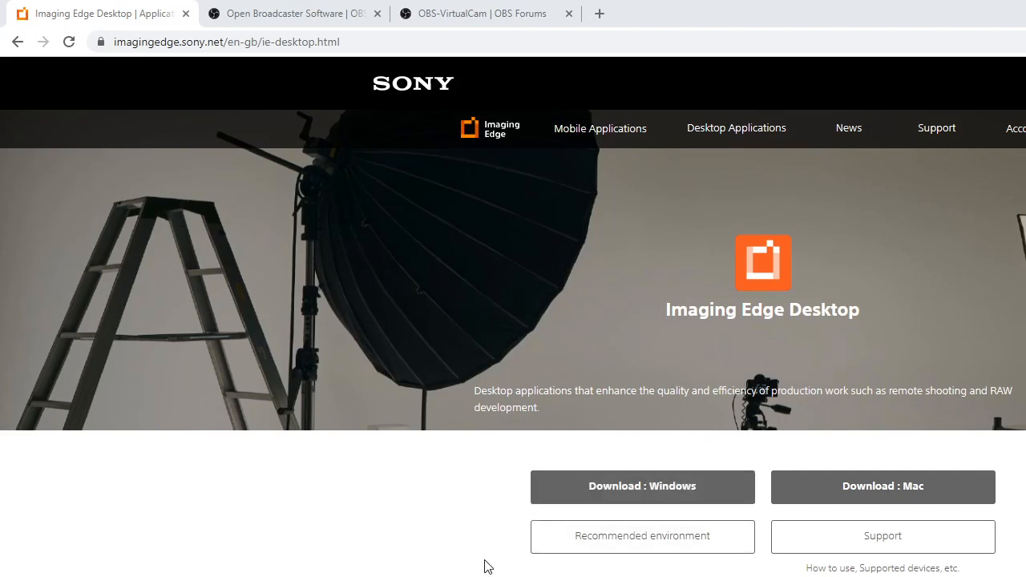
{"action": "mouse_move", "coordinate": [865, 314]}
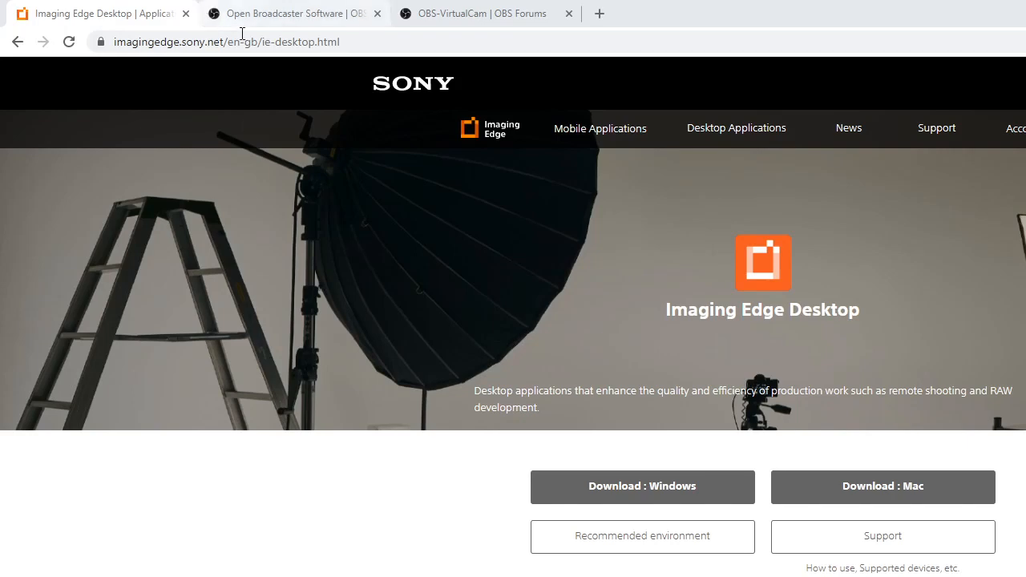
Show the OBS Studio download page, then the OBS-VirtualCam 2.0.4 plugin forum page.
{"action": "left_click", "coordinate": [296, 13]}
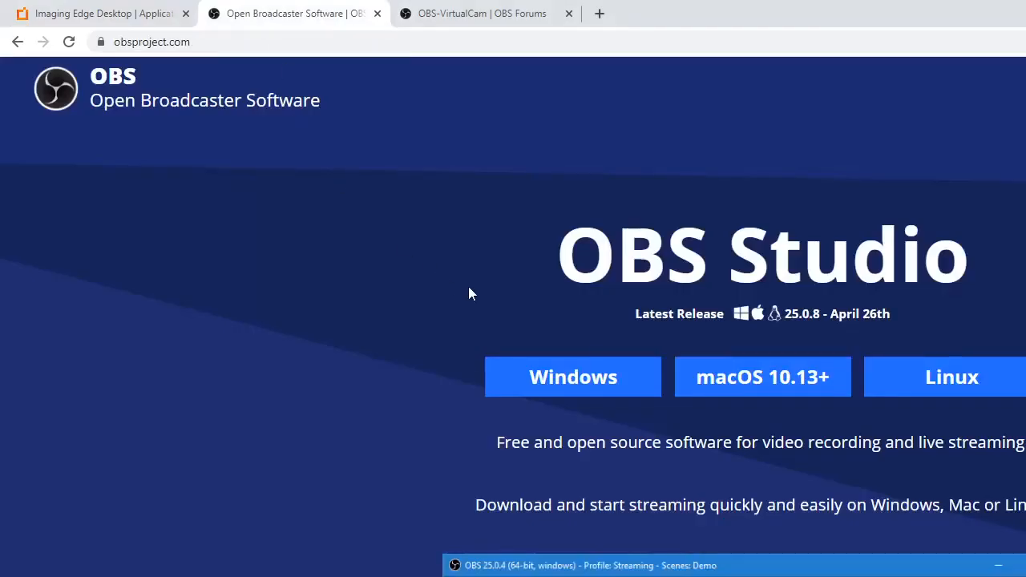
{"action": "mouse_move", "coordinate": [949, 223]}
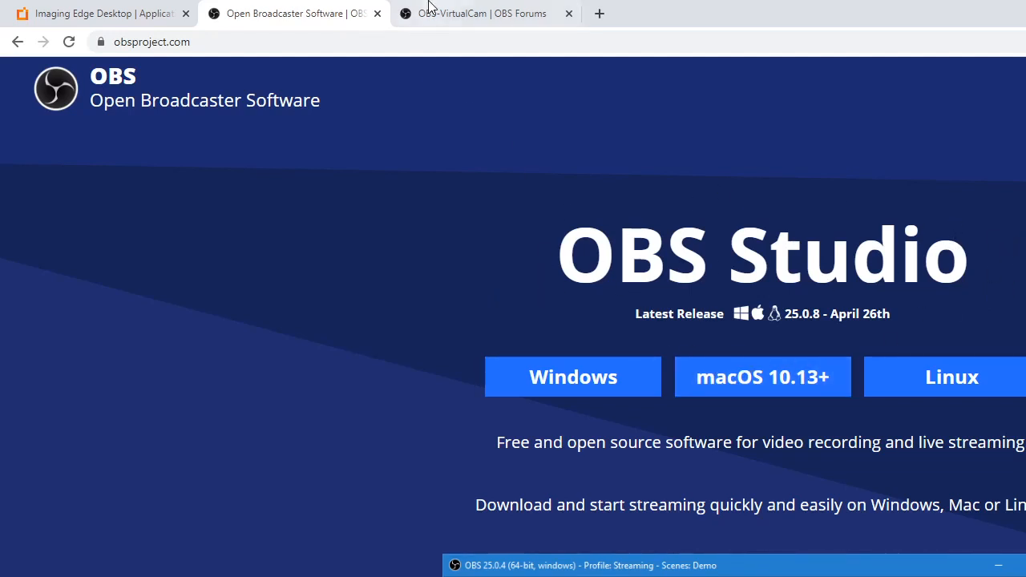
{"action": "left_click", "coordinate": [481, 13]}
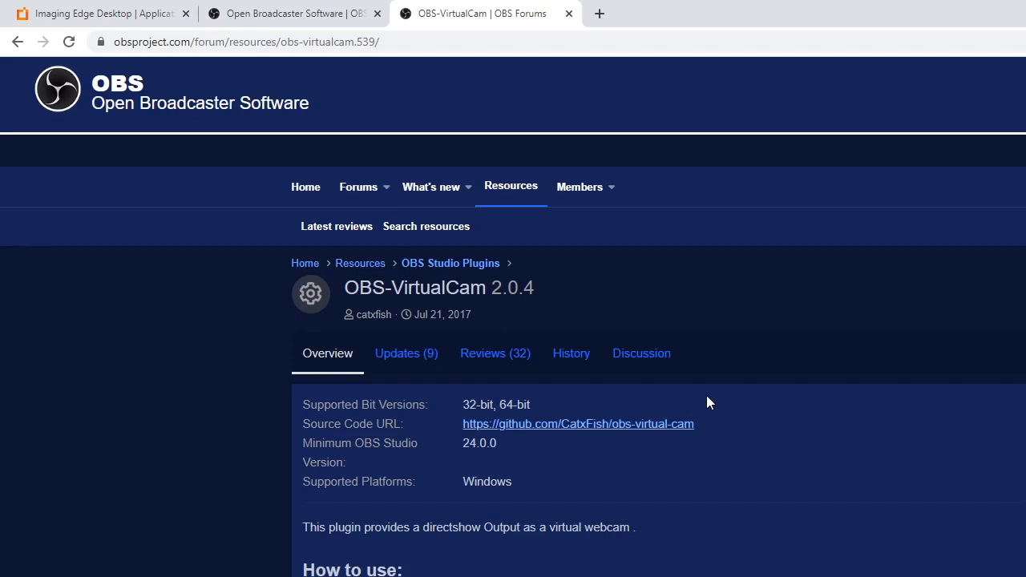
{"action": "mouse_move", "coordinate": [292, 532]}
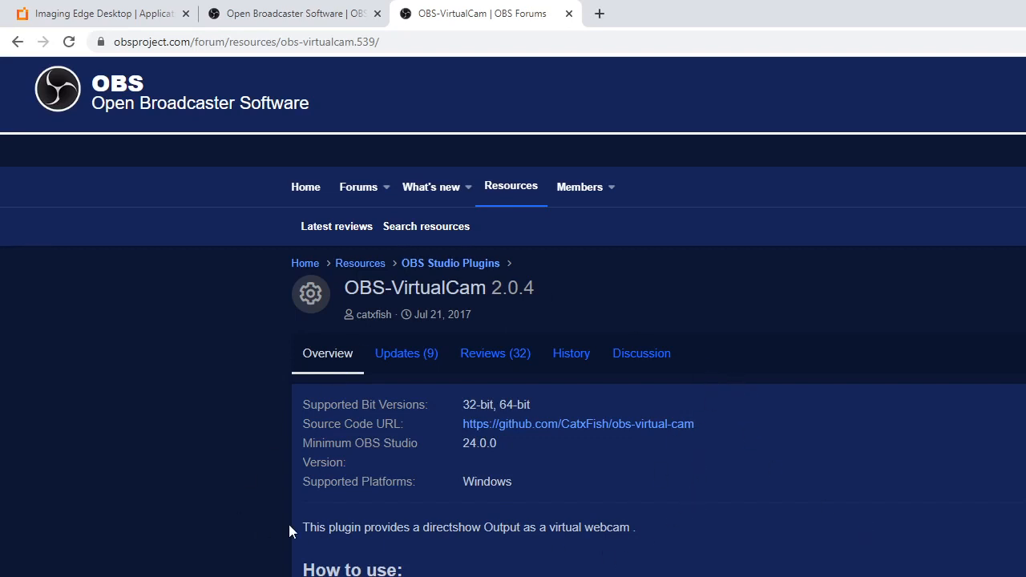
{"action": "mouse_move", "coordinate": [299, 479]}
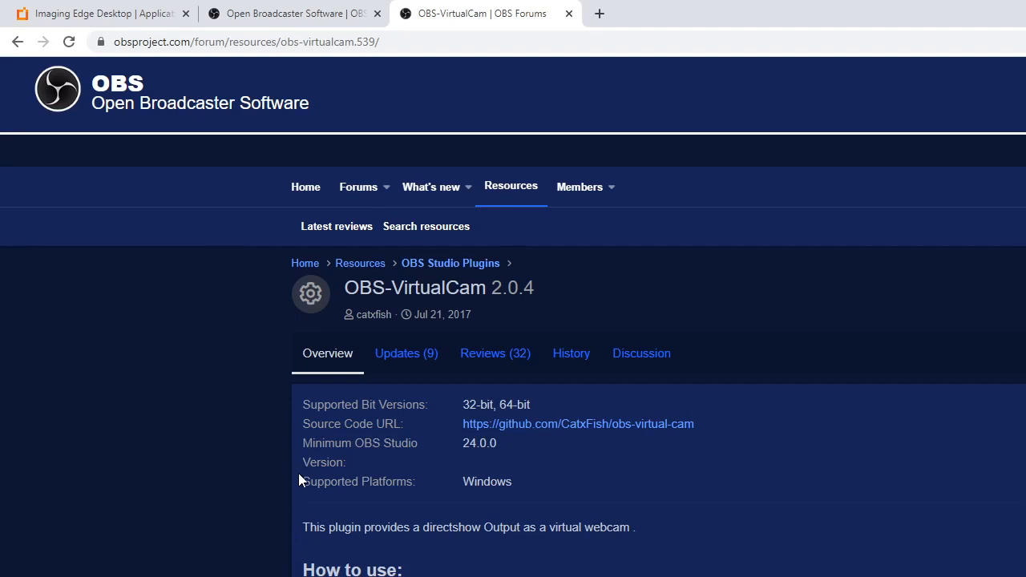
{"action": "mouse_move", "coordinate": [575, 414]}
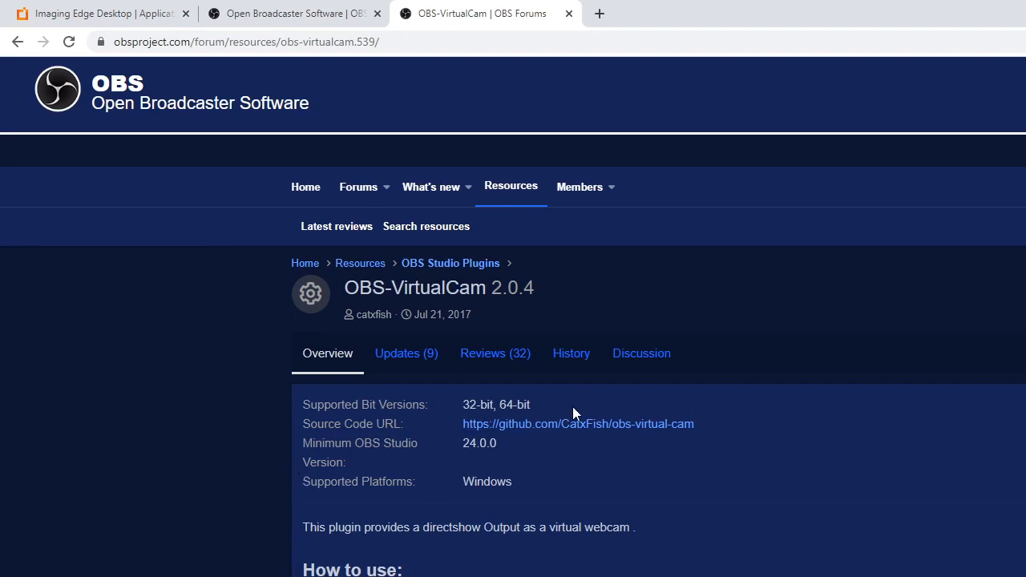
{"action": "mouse_move", "coordinate": [571, 413]}
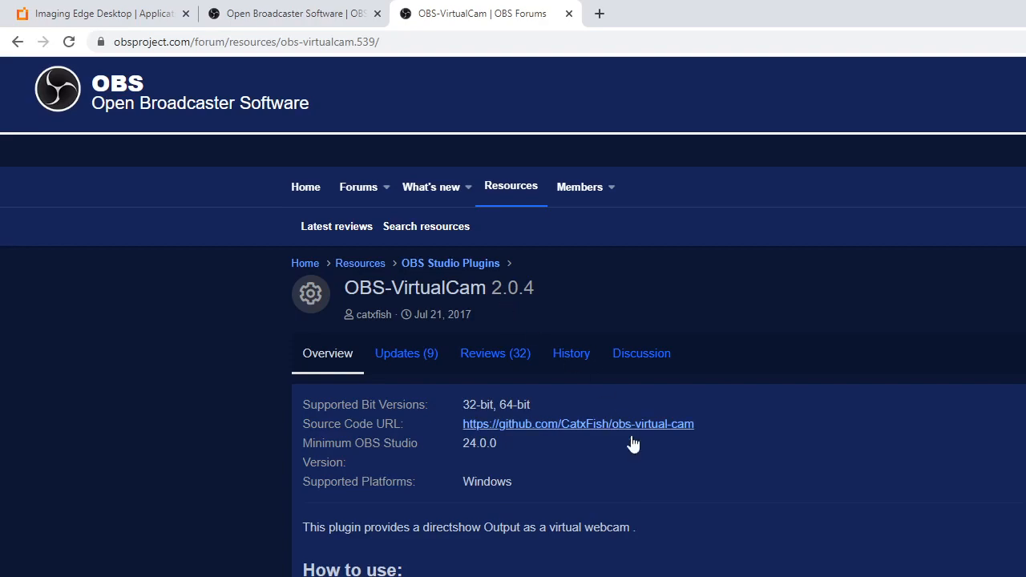
{"action": "scroll", "scroll_direction": "down", "scroll_amount": 3}
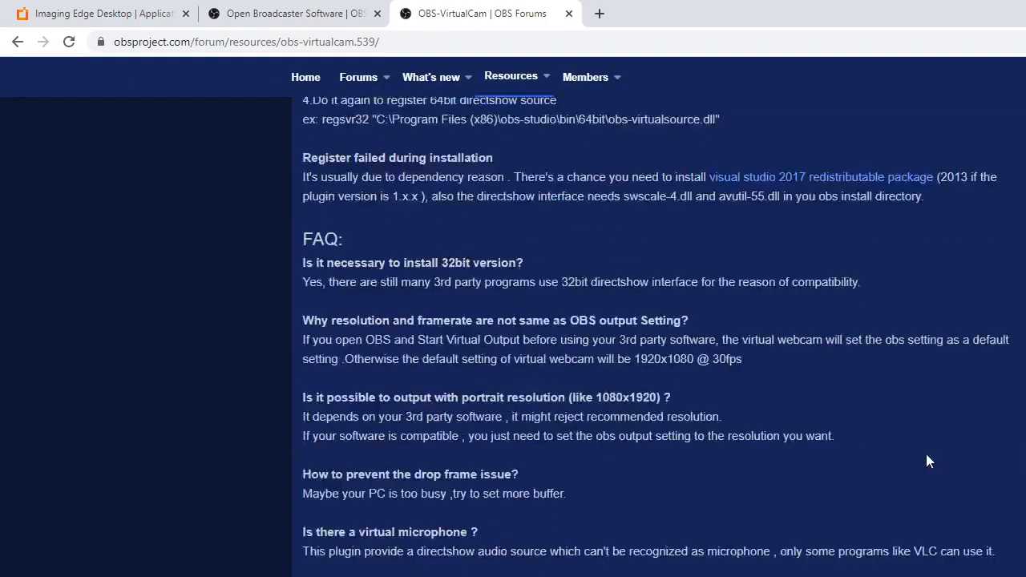
{"action": "scroll", "scroll_direction": "down", "scroll_amount": 3}
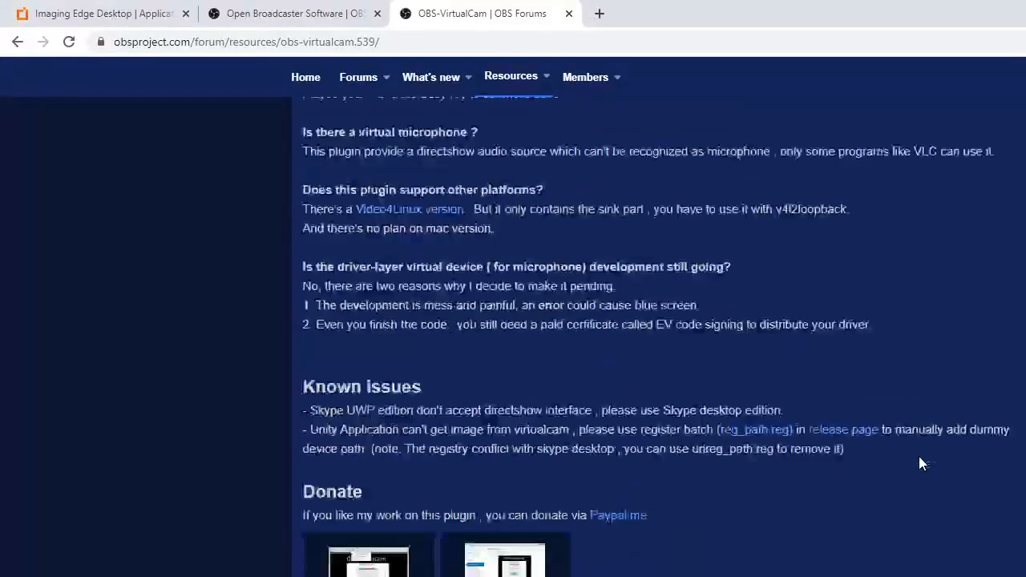
{"action": "scroll", "scroll_direction": "up", "scroll_amount": 3}
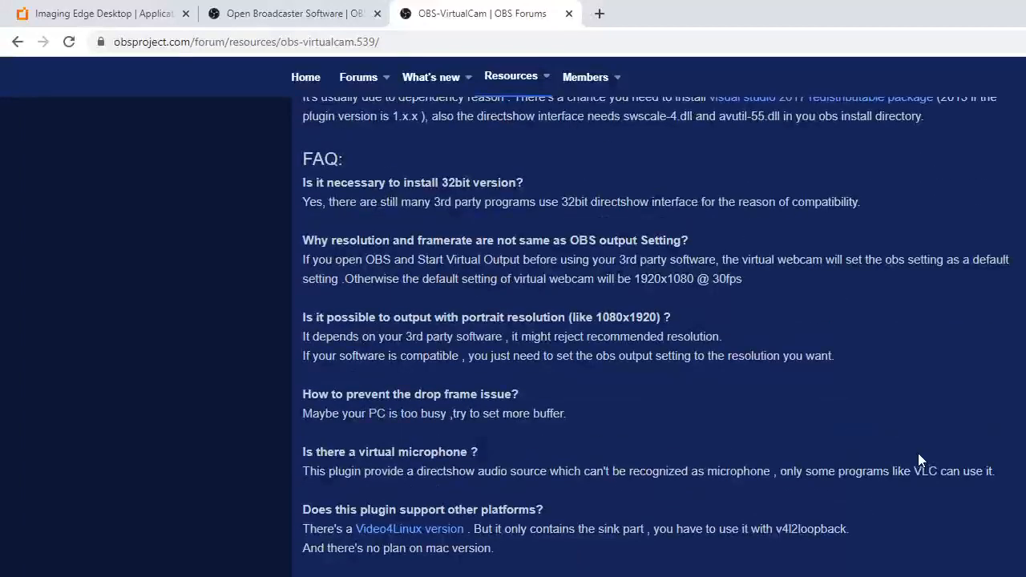
{"action": "mouse_move", "coordinate": [96, 13]}
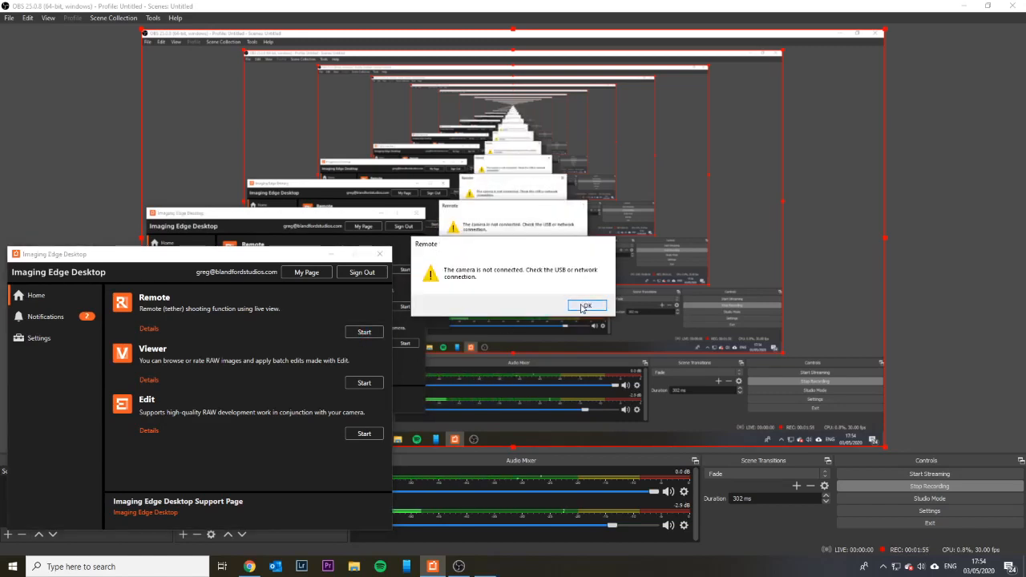
Dismiss the not-connected warning, refresh the Remote list and connect to the ILCE-7M3 on USB.
{"action": "left_click", "coordinate": [587, 306]}
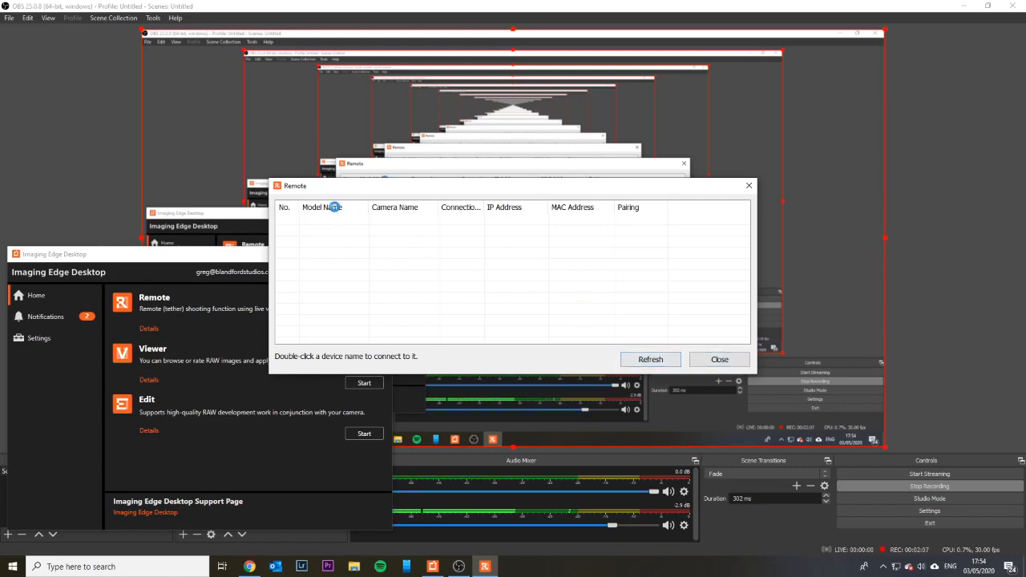
{"action": "left_click", "coordinate": [652, 359]}
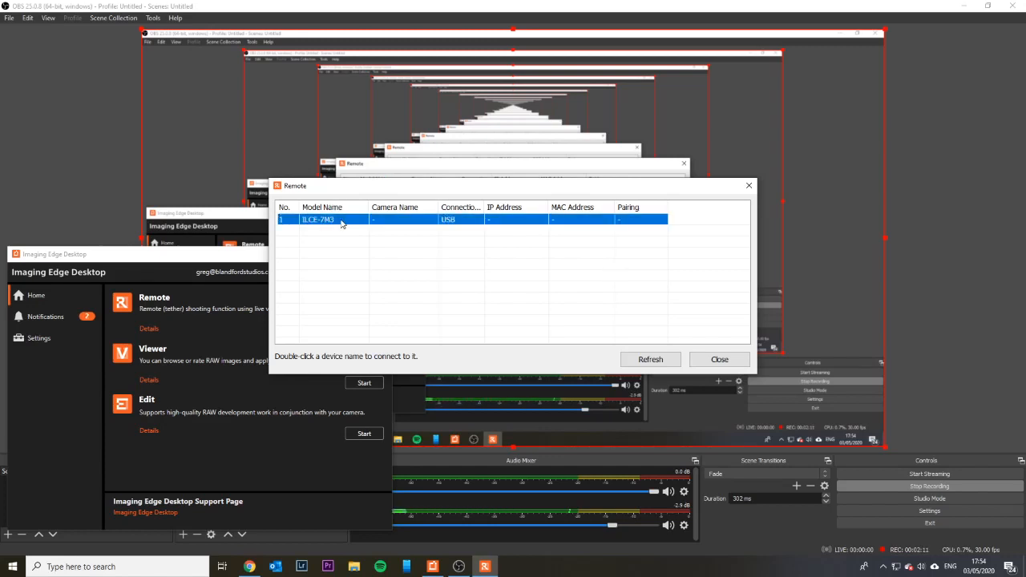
{"action": "double_click", "coordinate": [321, 219]}
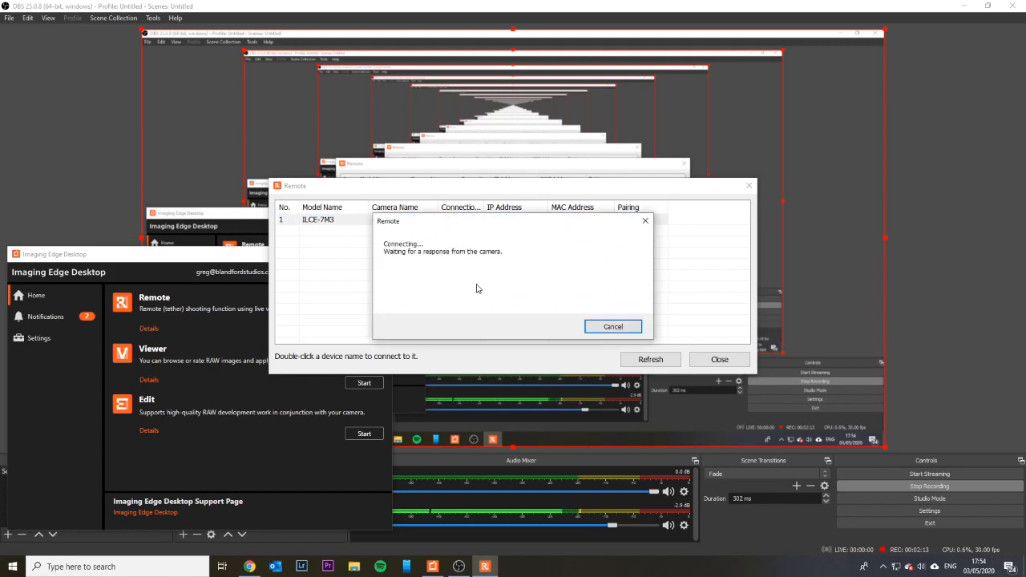
{"action": "mouse_move", "coordinate": [488, 291]}
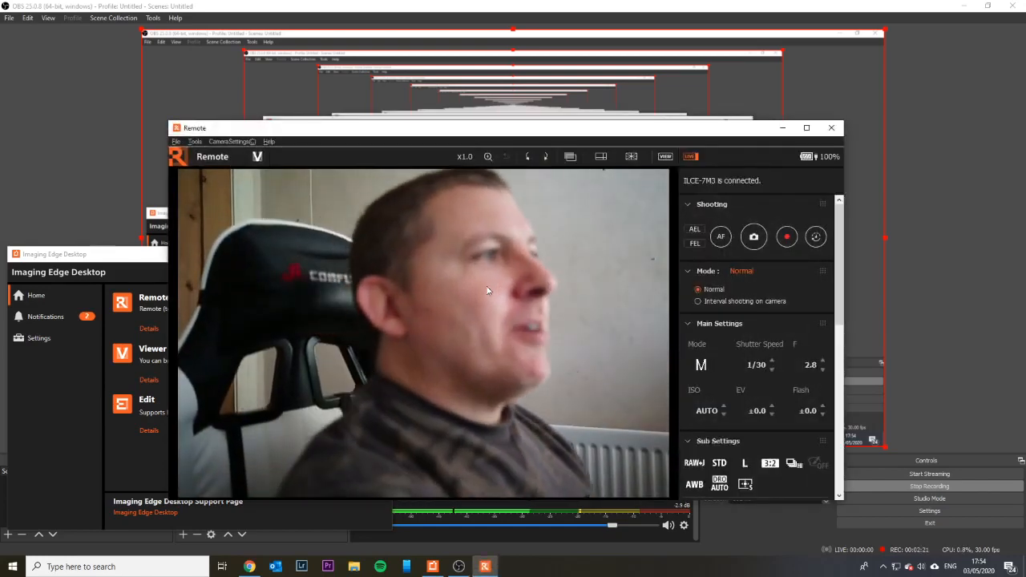
{"action": "left_click", "coordinate": [720, 237]}
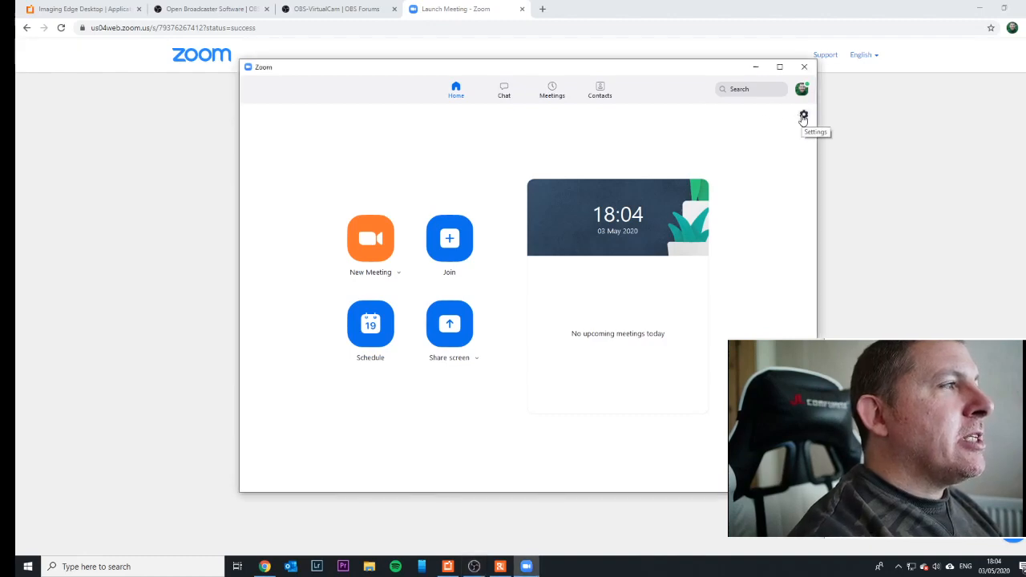
In Zoom Settings > Video, choose OBS-Camera (after briefly picking SparkoCam Video) as the camera.
{"action": "left_click", "coordinate": [804, 115]}
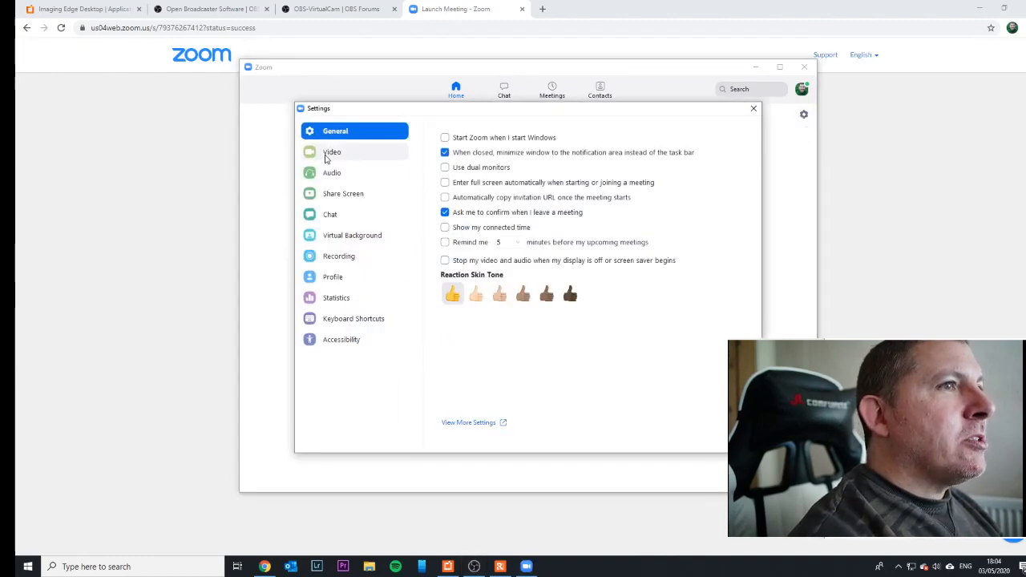
{"action": "left_click", "coordinate": [332, 150]}
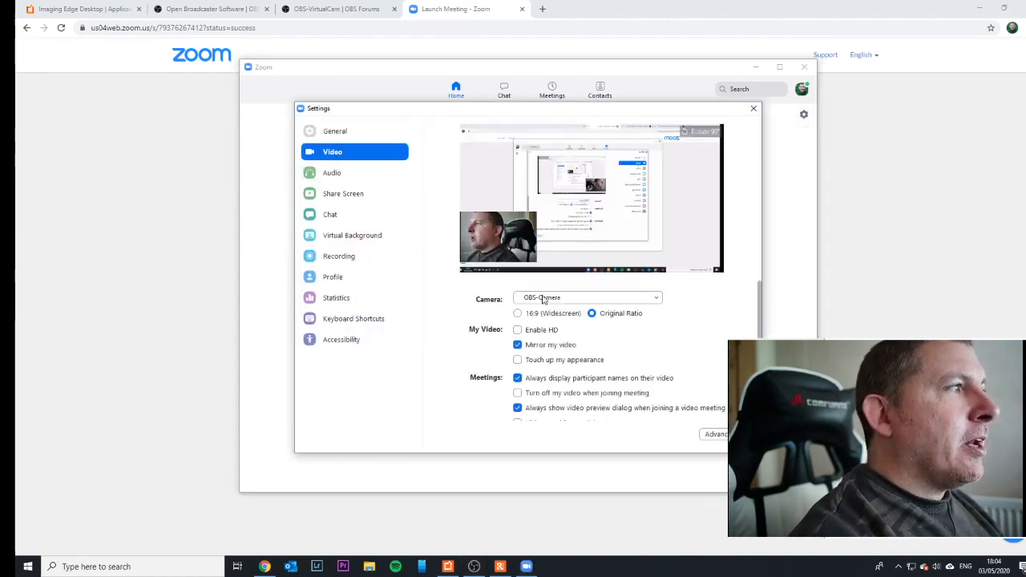
{"action": "left_click", "coordinate": [586, 297]}
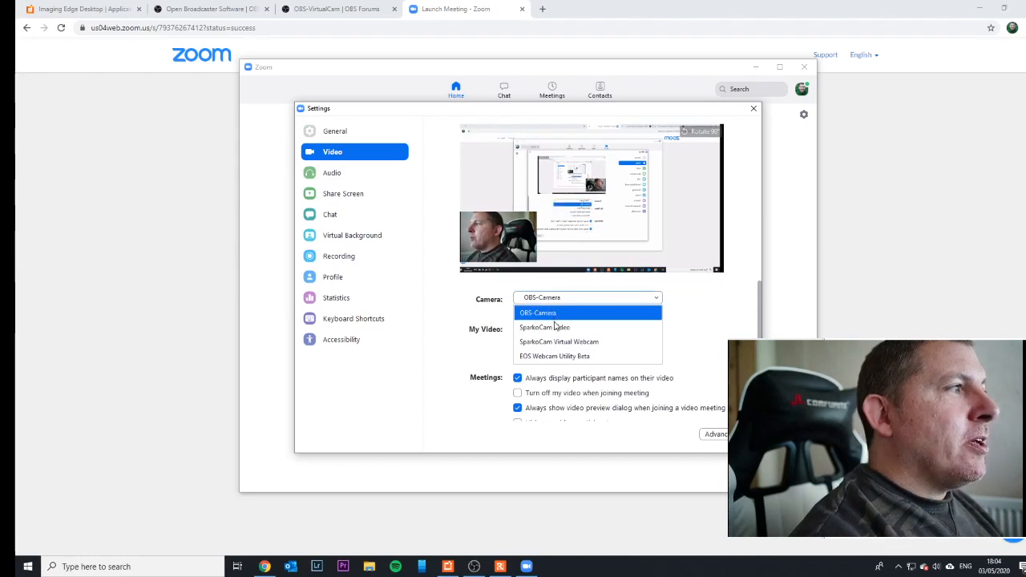
{"action": "left_click", "coordinate": [545, 327]}
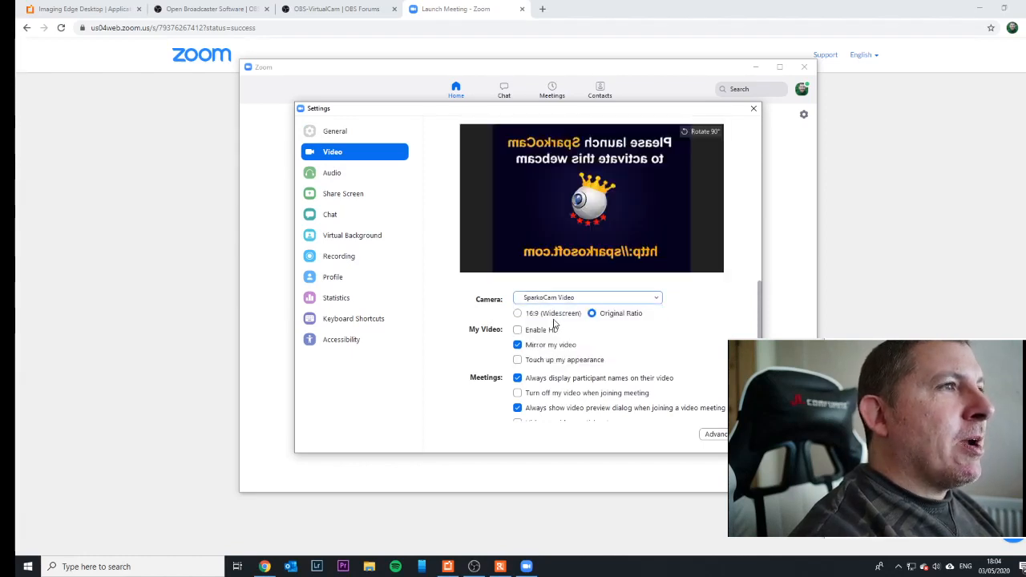
{"action": "left_click", "coordinate": [586, 297]}
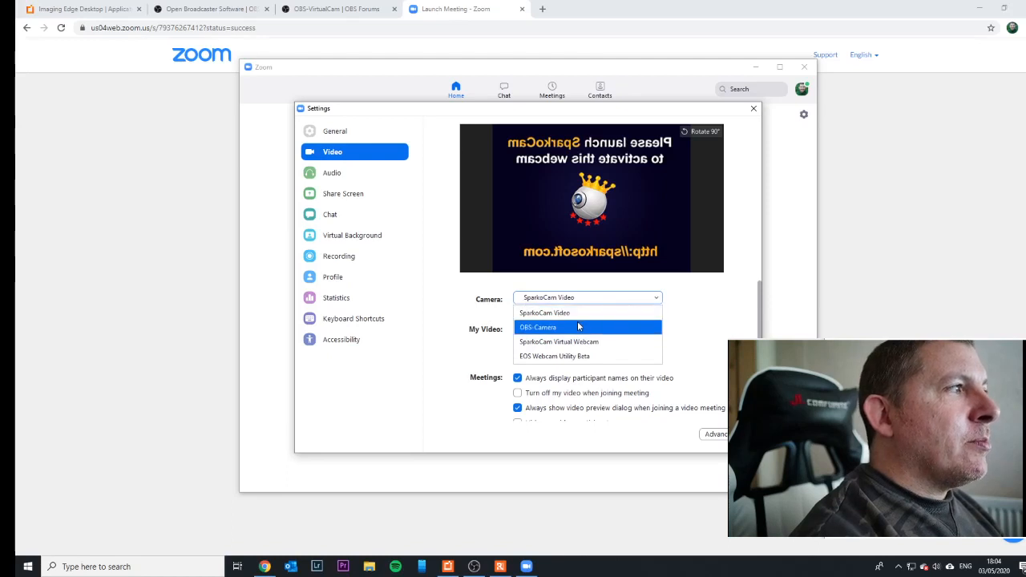
{"action": "left_click", "coordinate": [537, 327]}
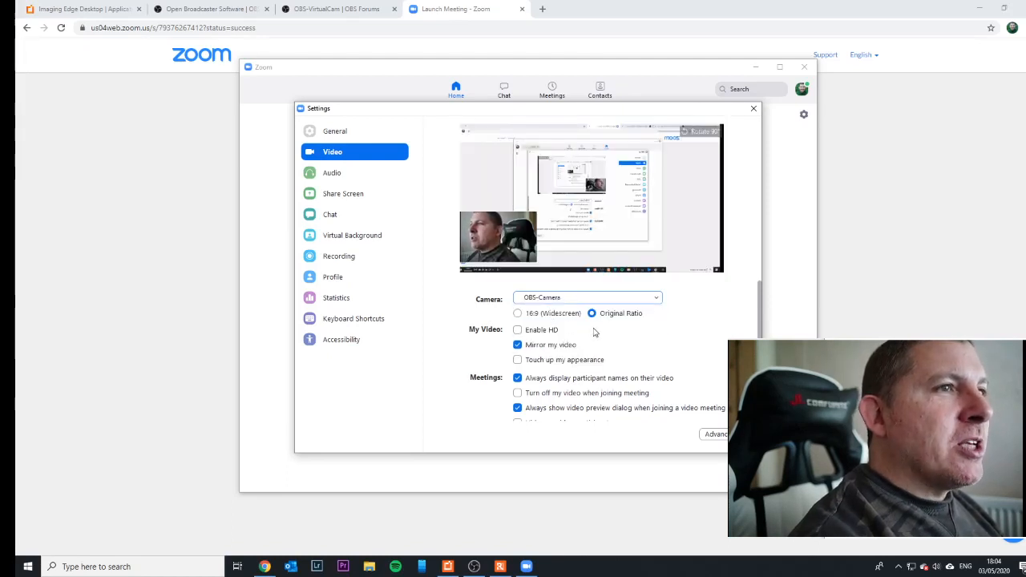